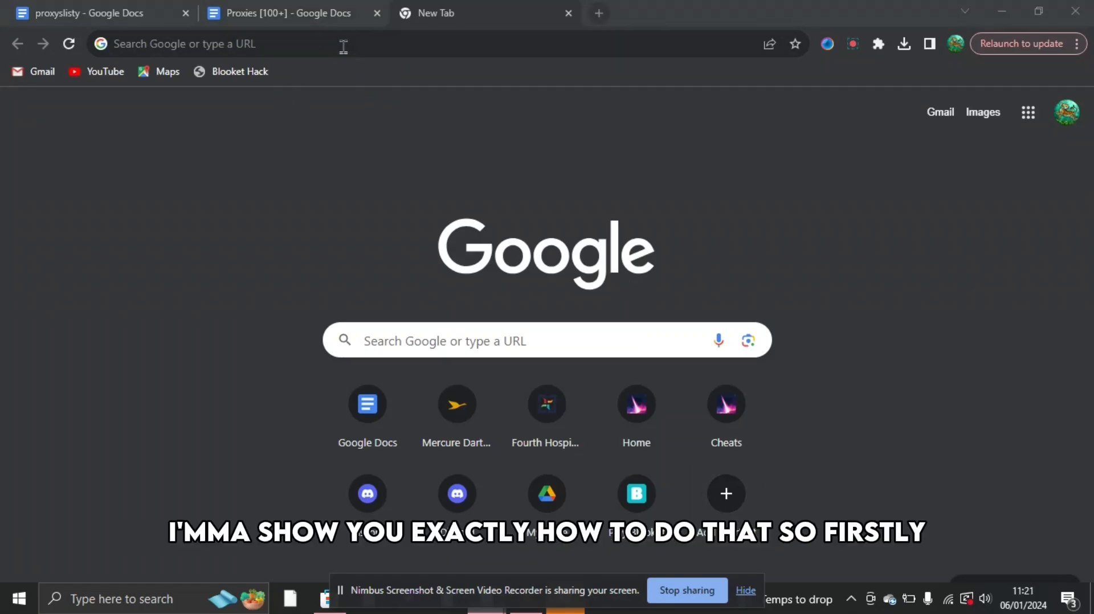
# Step: Switch to the 'Proxies [100+]' document and scroll to its Surfskip links
pyautogui.click(282, 14)
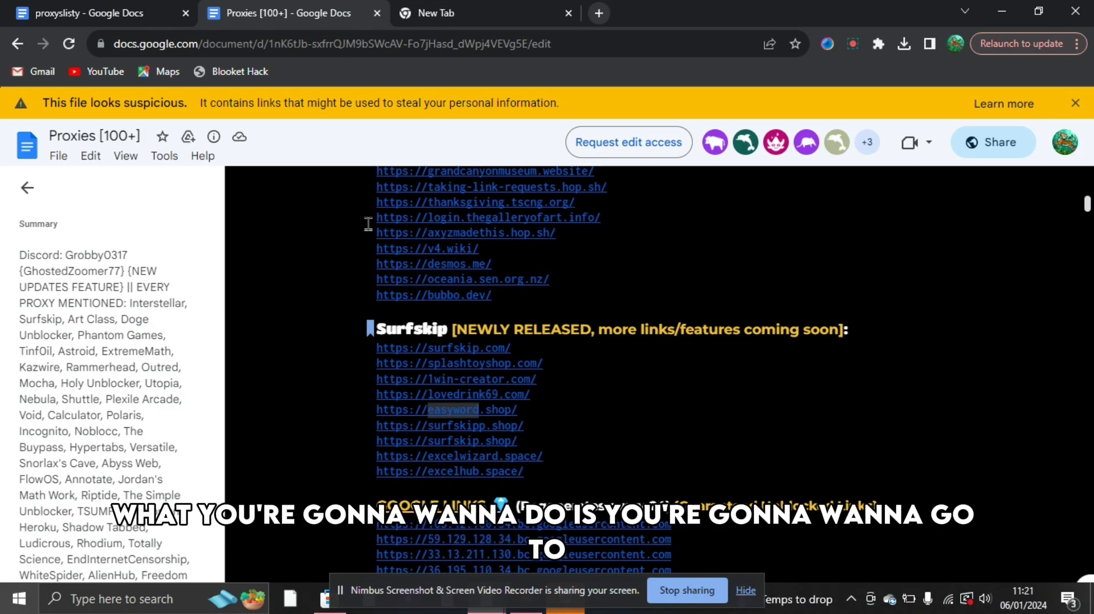
pyautogui.scroll(-3)
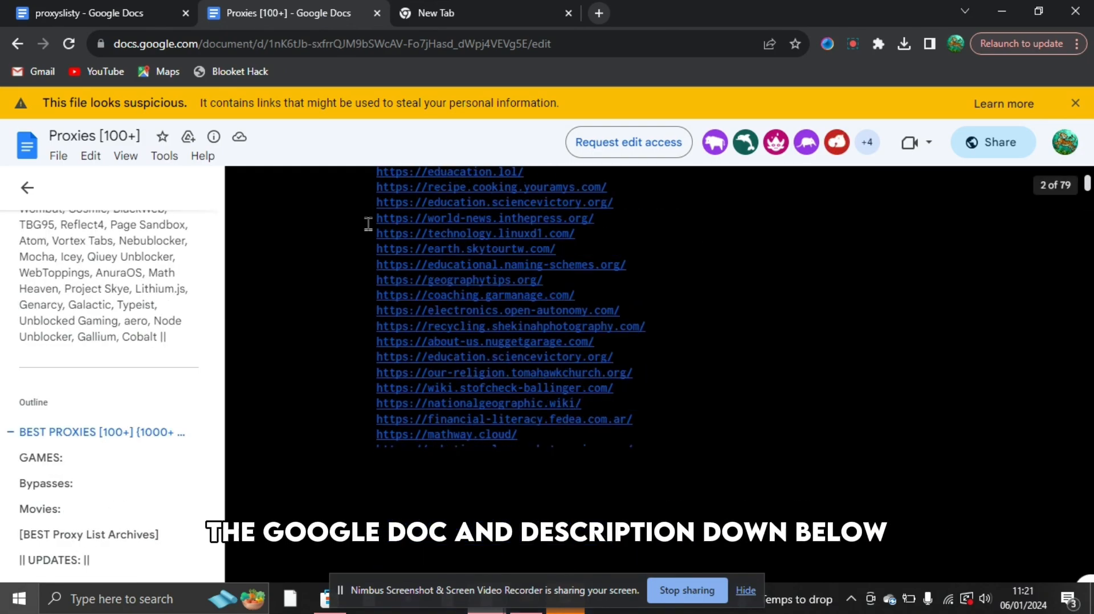
pyautogui.scroll(-3)
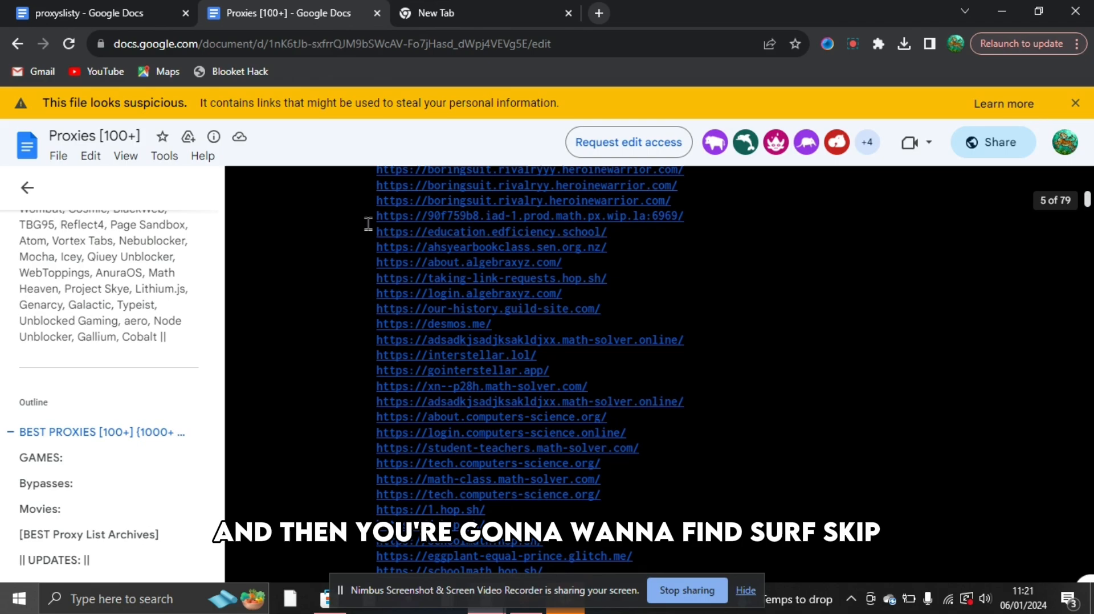
pyautogui.scroll(-3)
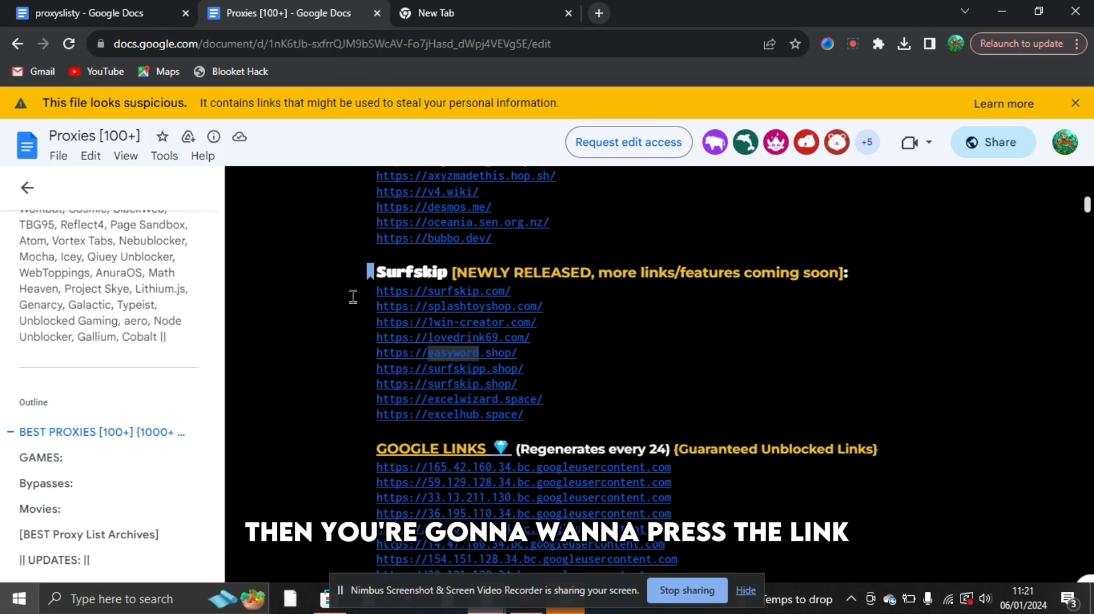
pyautogui.moveTo(452, 337)
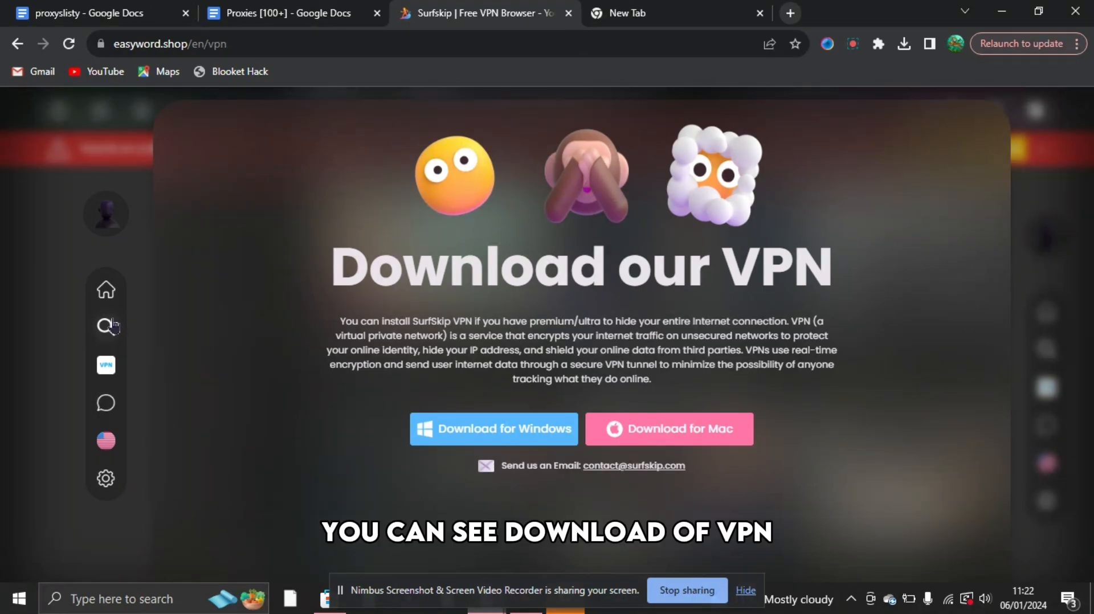
# Step: Show Surfskip's site category cards and scroll through them
pyautogui.click(105, 327)
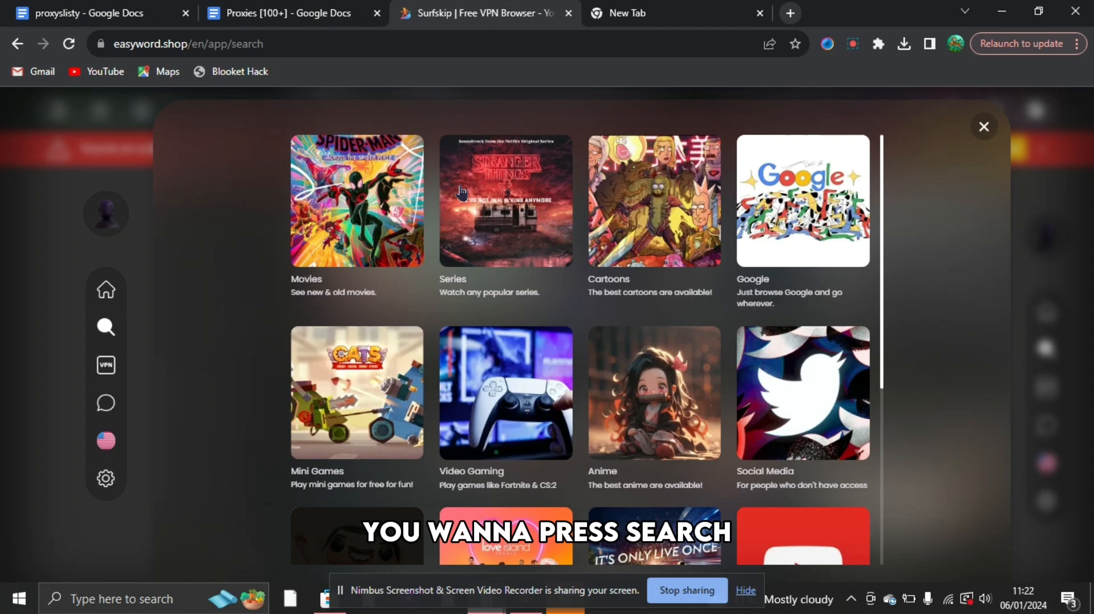
pyautogui.scroll(-3)
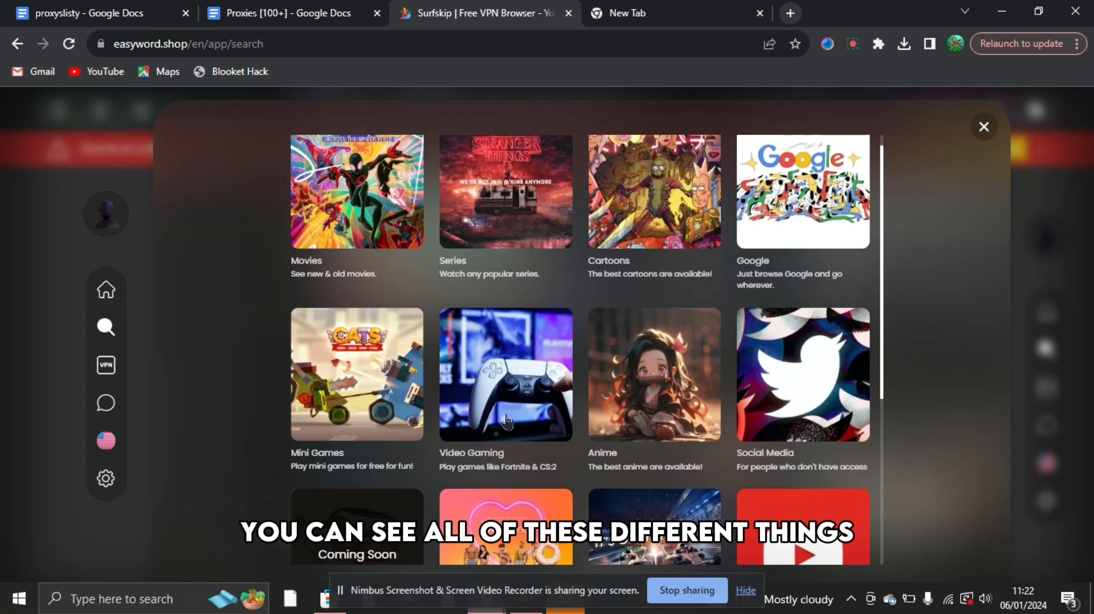
pyautogui.scroll(-3)
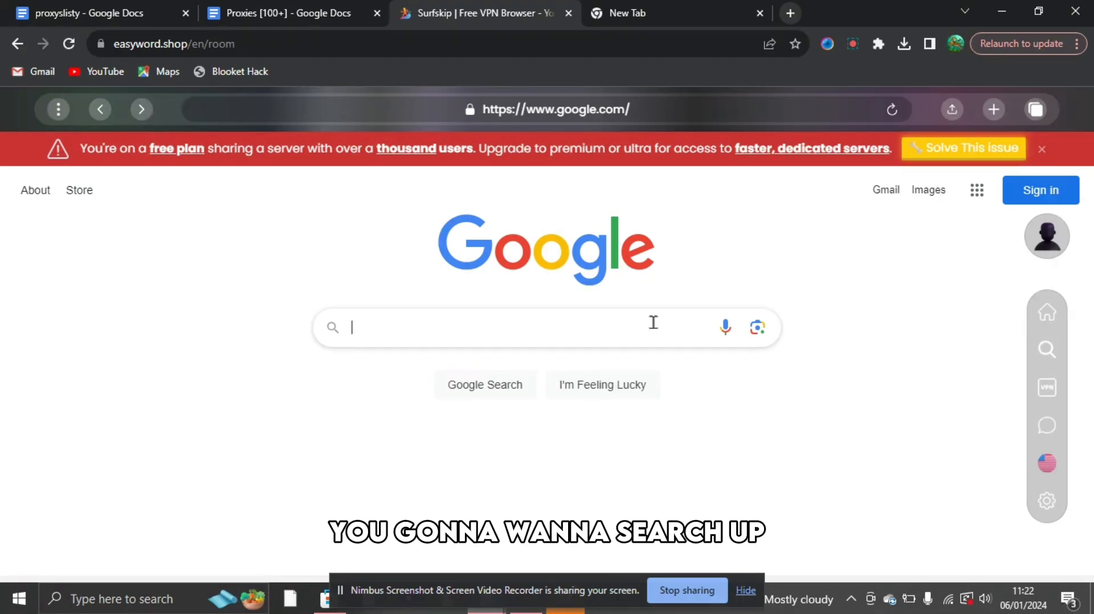
# Step: Search Google inside the proxy for 'discord.com'
pyautogui.write('discord.com')
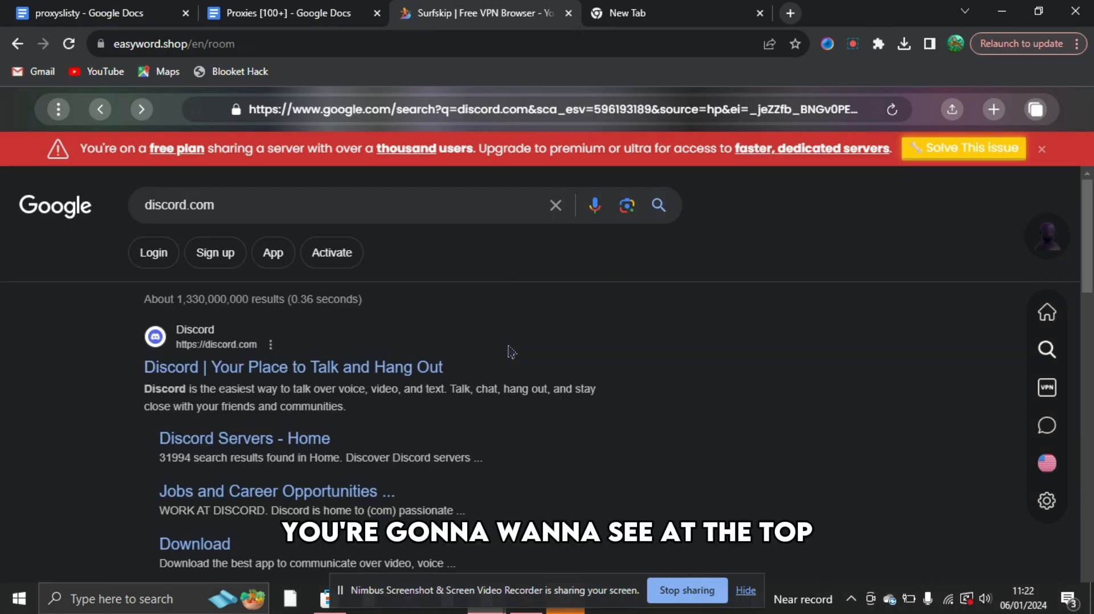
pyautogui.moveTo(427, 371)
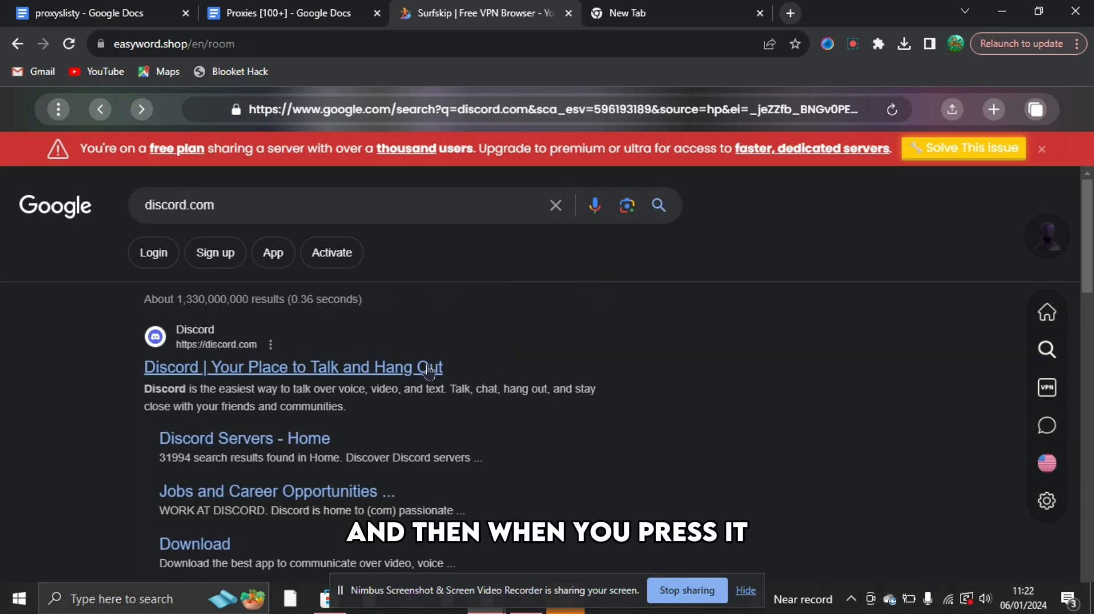
# Step: Load Discord's official homepage from the results and scroll to the in-browser option
pyautogui.click(293, 367)
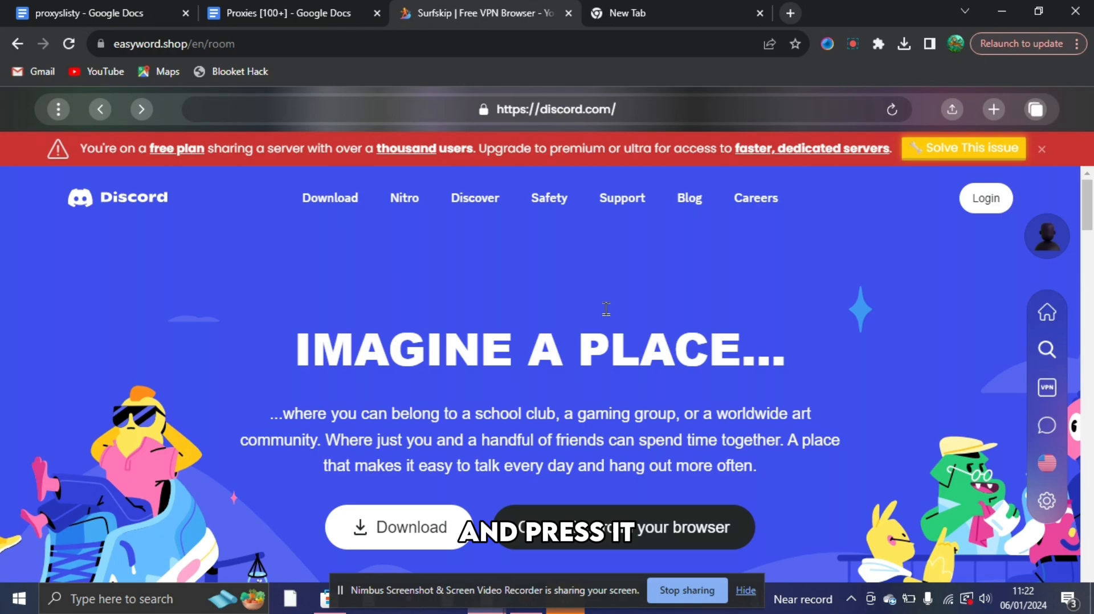
pyautogui.scroll(-3)
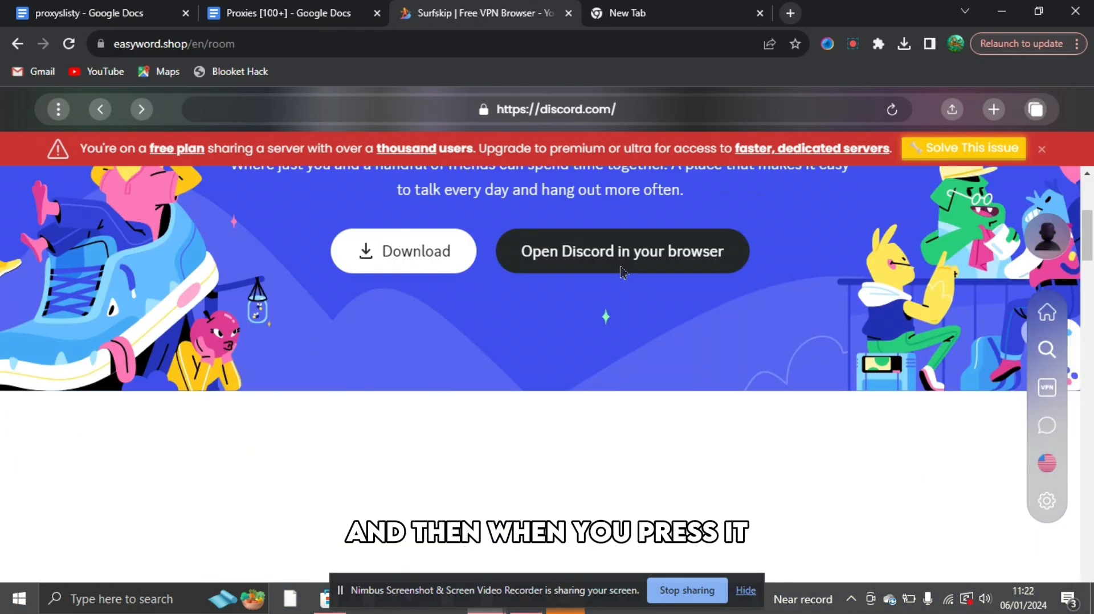